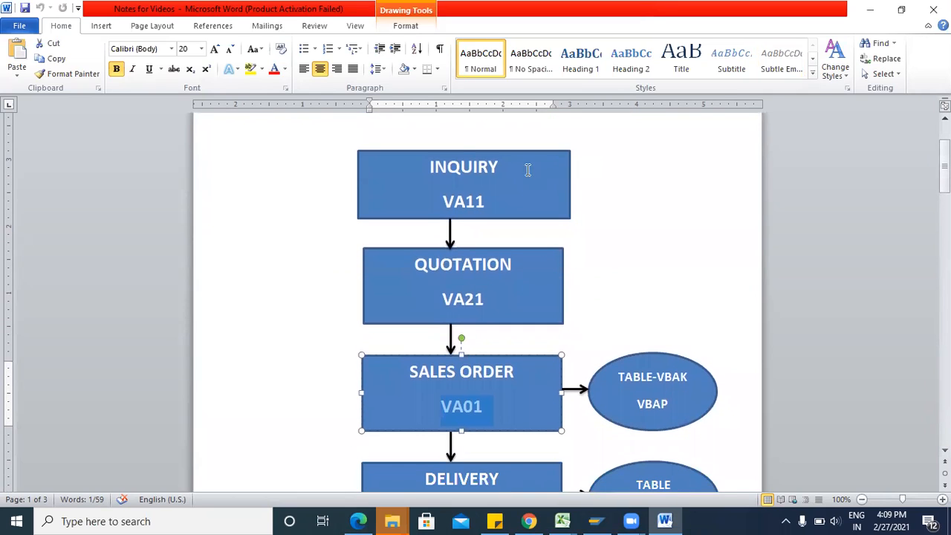
{"action": "left_click", "coordinate": [463, 184]}
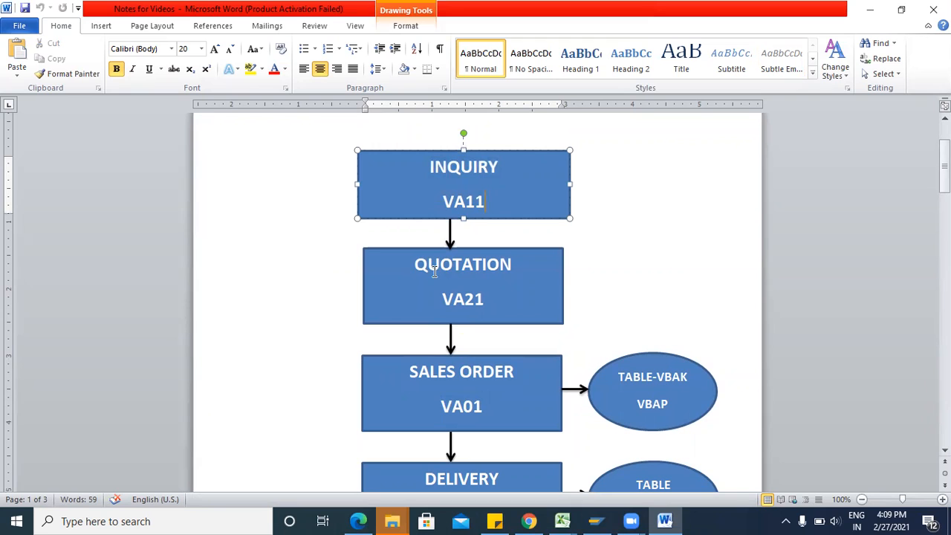
{"action": "scroll", "scroll_direction": "down", "scroll_amount": 3}
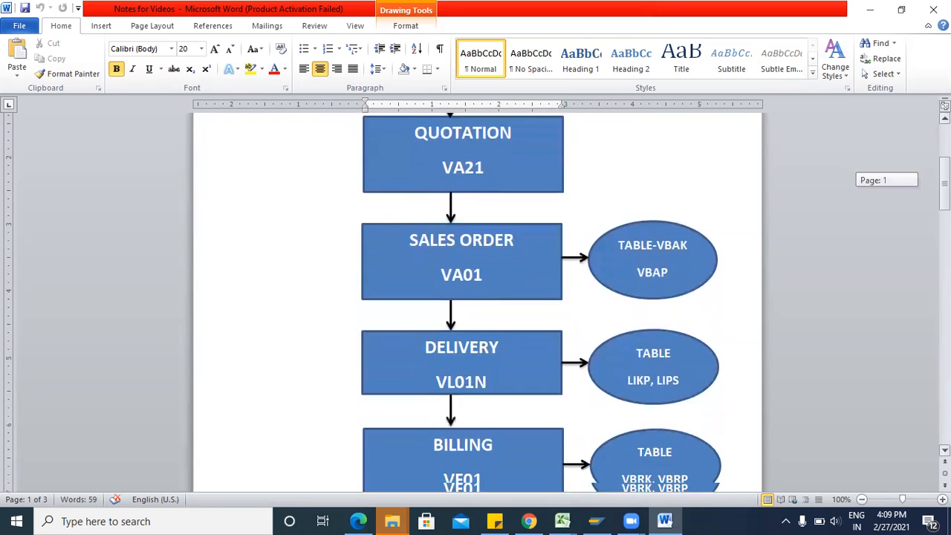
{"action": "scroll", "scroll_direction": "down", "scroll_amount": 3}
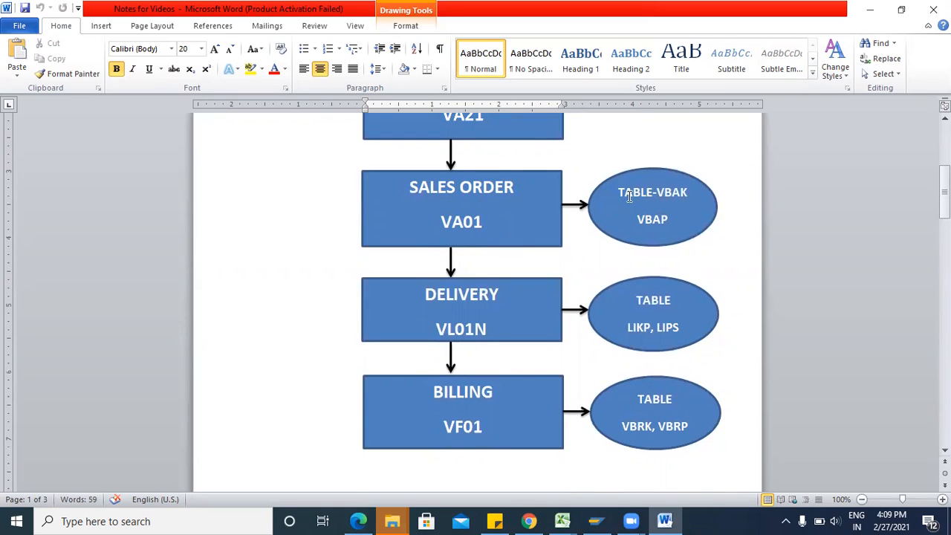
{"action": "mouse_move", "coordinate": [638, 237]}
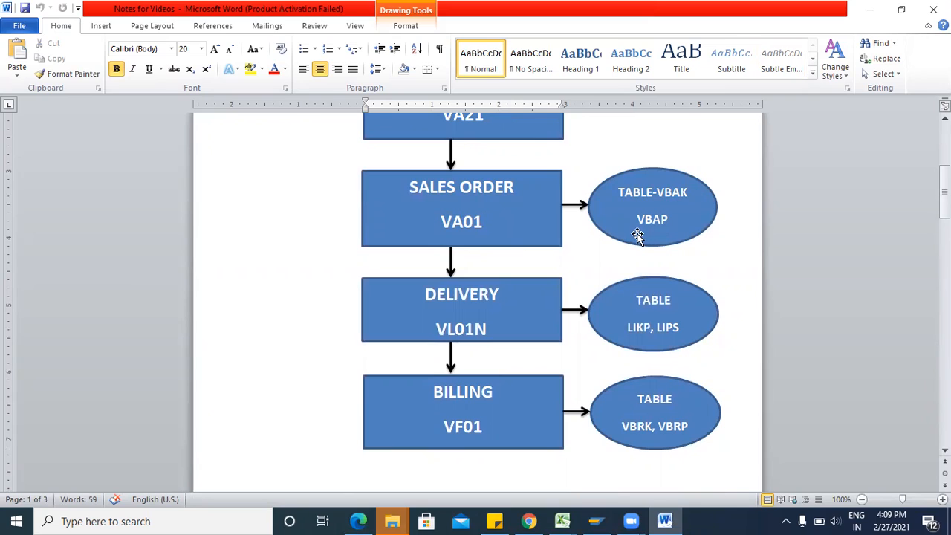
{"action": "mouse_move", "coordinate": [687, 195]}
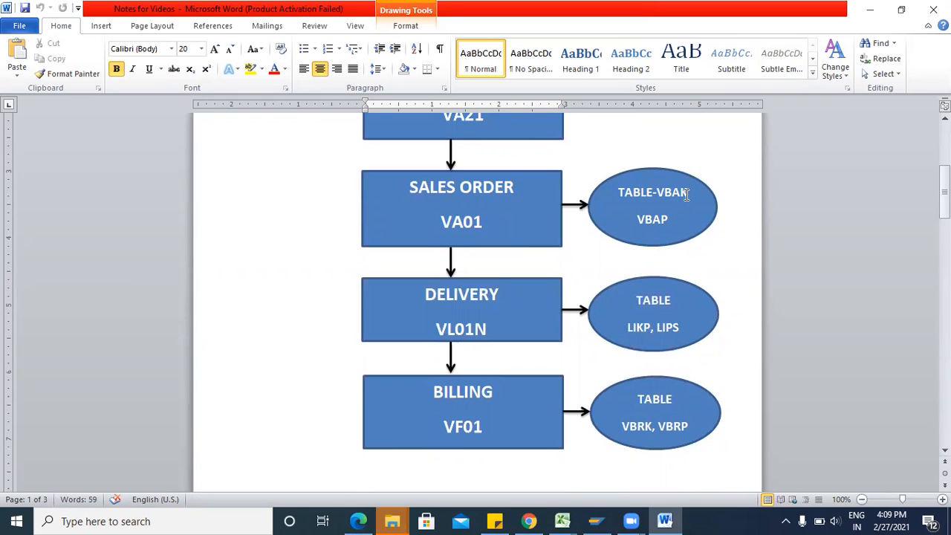
{"action": "mouse_move", "coordinate": [645, 223]}
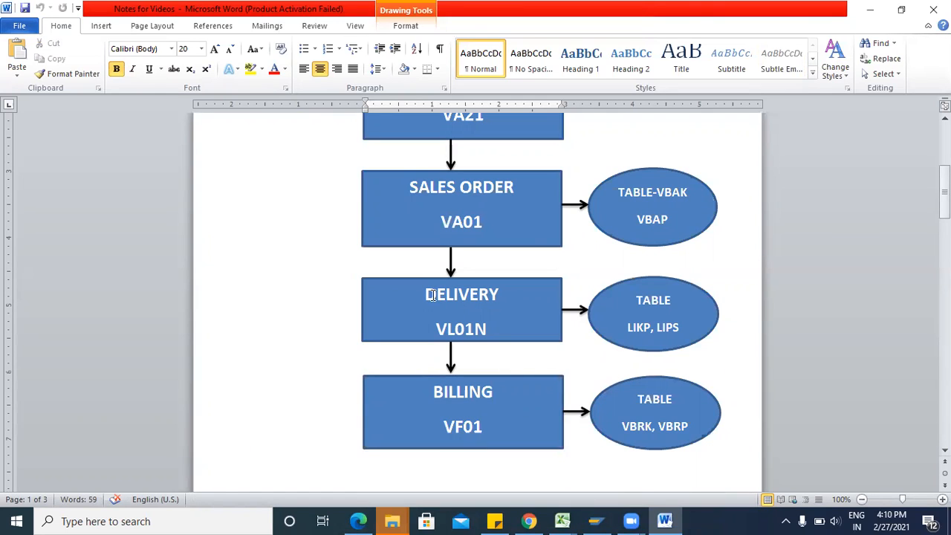
{"action": "mouse_move", "coordinate": [469, 305]}
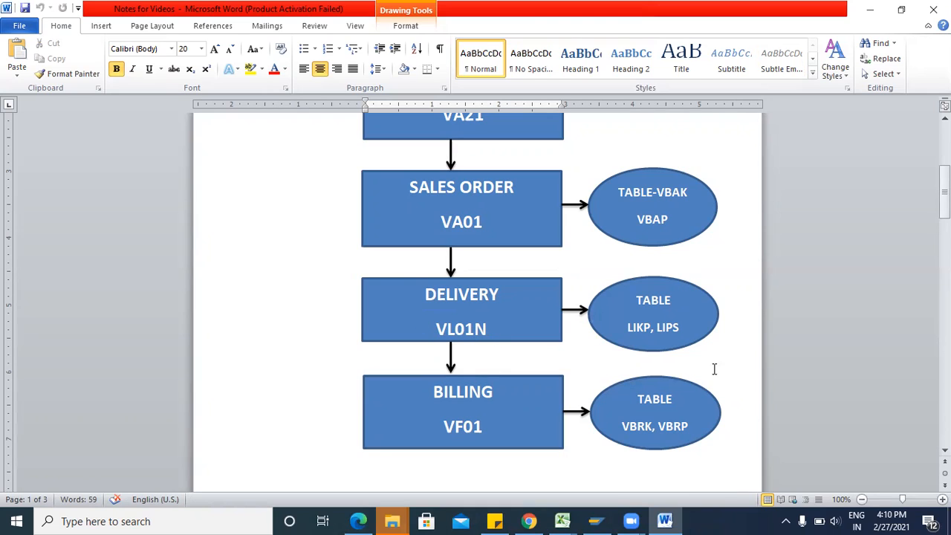
{"action": "mouse_move", "coordinate": [681, 267]}
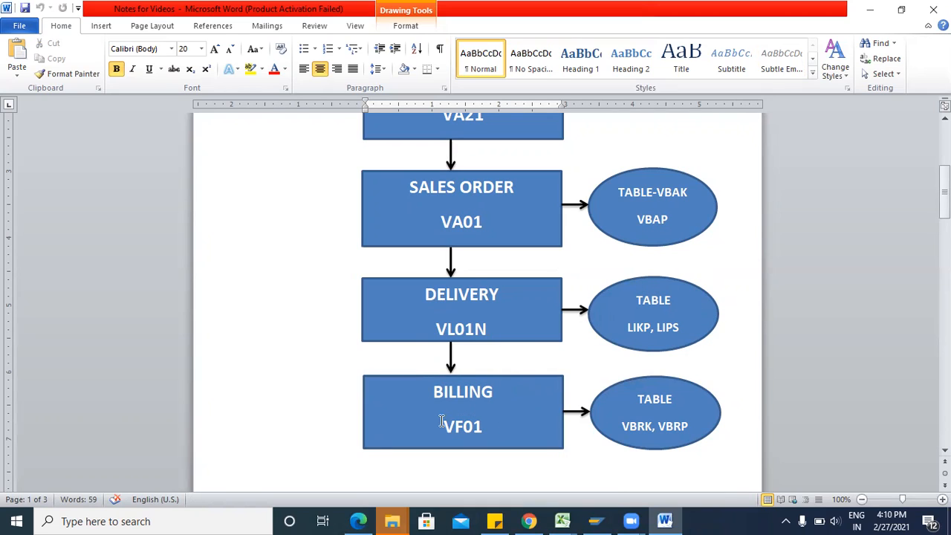
{"action": "mouse_move", "coordinate": [624, 375]}
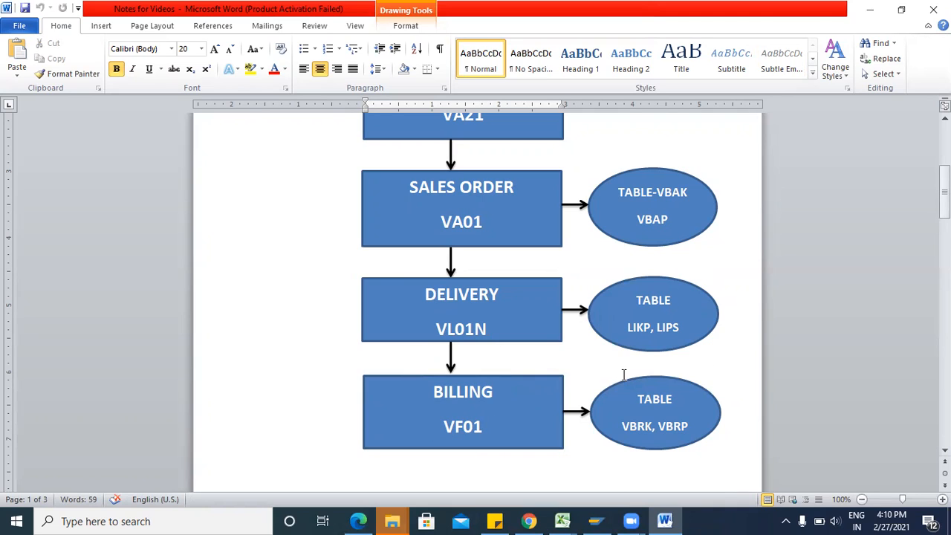
{"action": "mouse_move", "coordinate": [637, 434]}
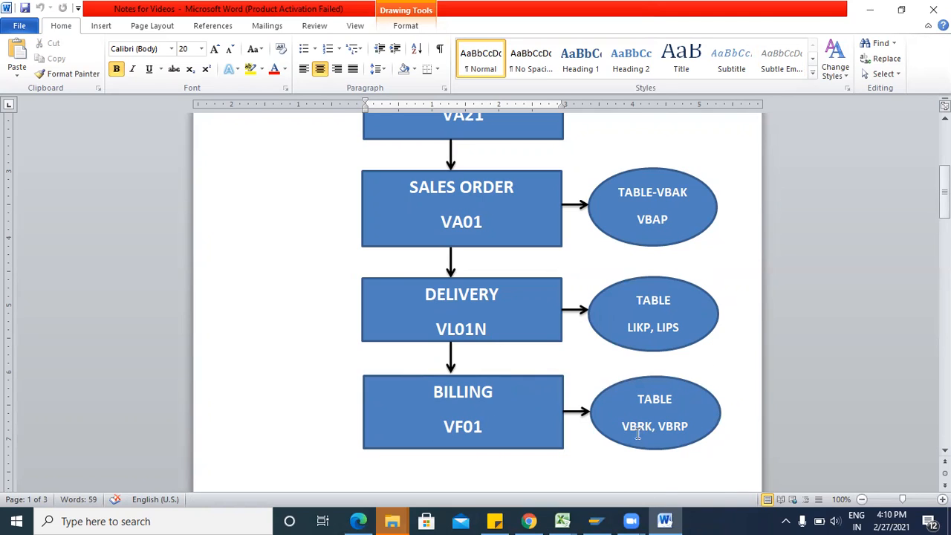
{"action": "mouse_move", "coordinate": [637, 434]}
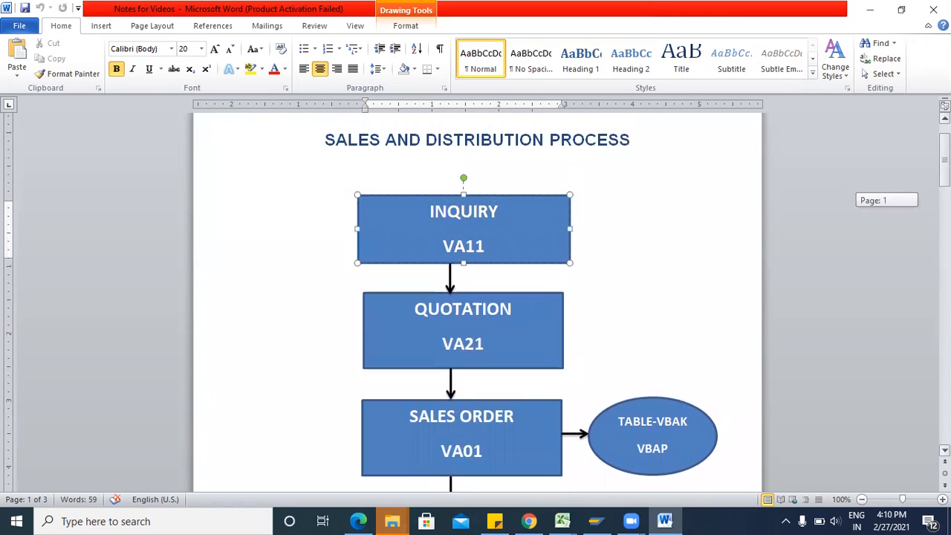
{"action": "scroll", "scroll_direction": "up", "scroll_amount": 3}
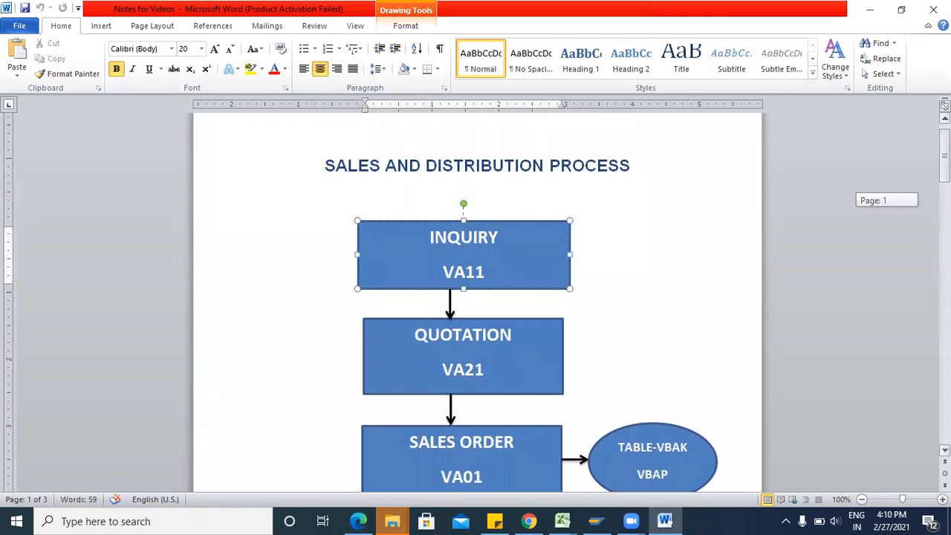
{"action": "scroll", "scroll_direction": "up", "scroll_amount": 3}
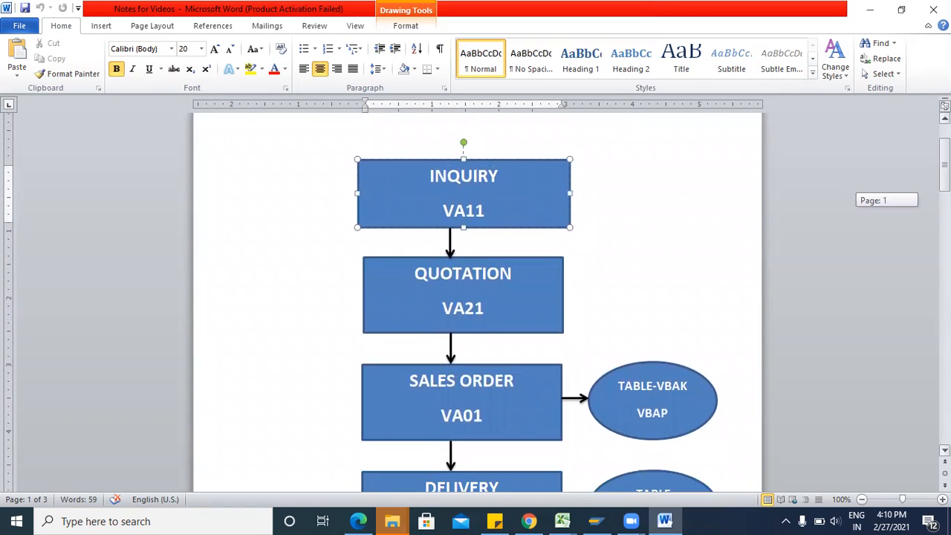
{"action": "scroll", "scroll_direction": "down", "scroll_amount": 3}
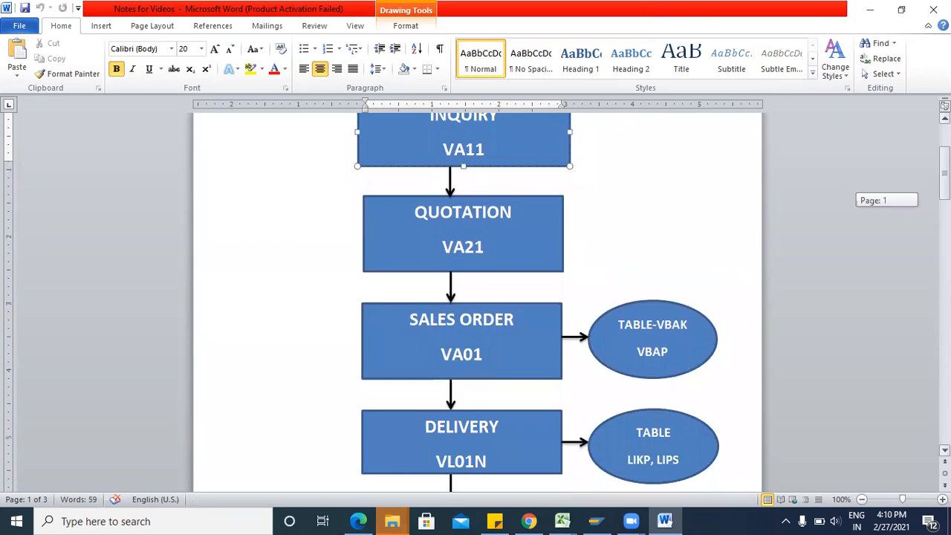
{"action": "scroll", "scroll_direction": "down", "scroll_amount": 3}
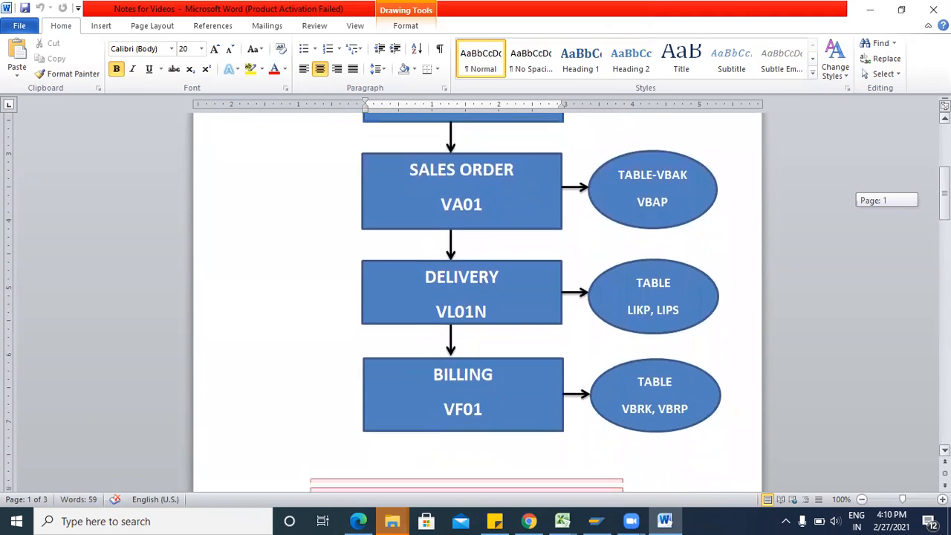
{"action": "scroll", "scroll_direction": "down", "scroll_amount": 3}
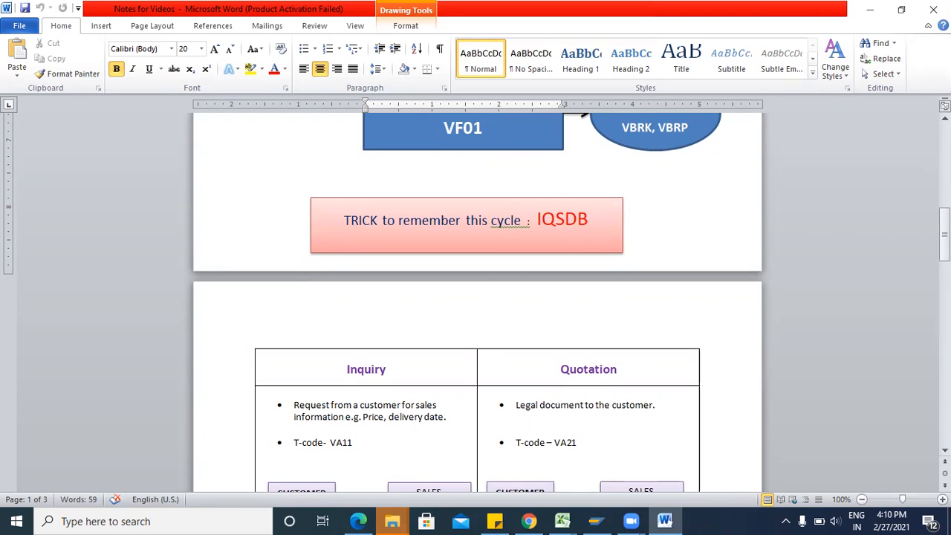
{"action": "scroll", "scroll_direction": "down", "scroll_amount": 3}
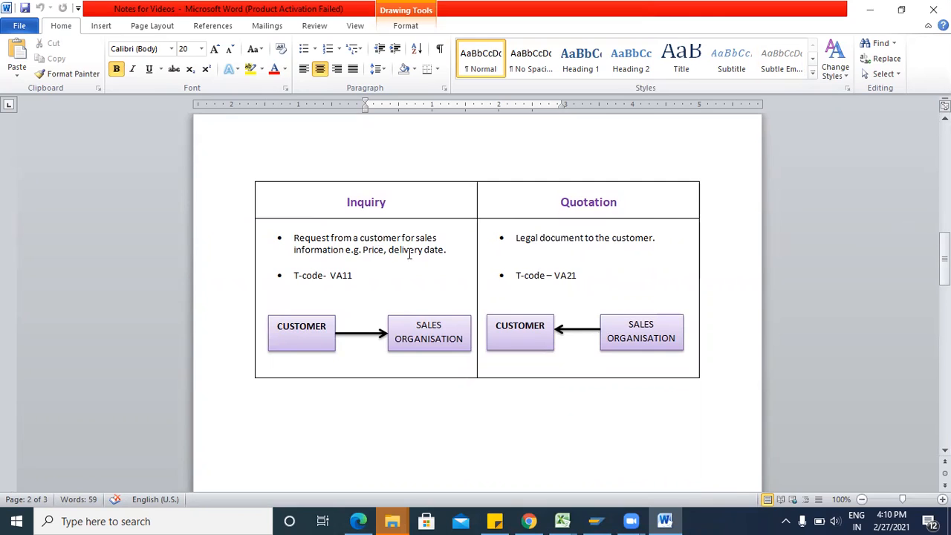
{"action": "mouse_move", "coordinate": [303, 279]}
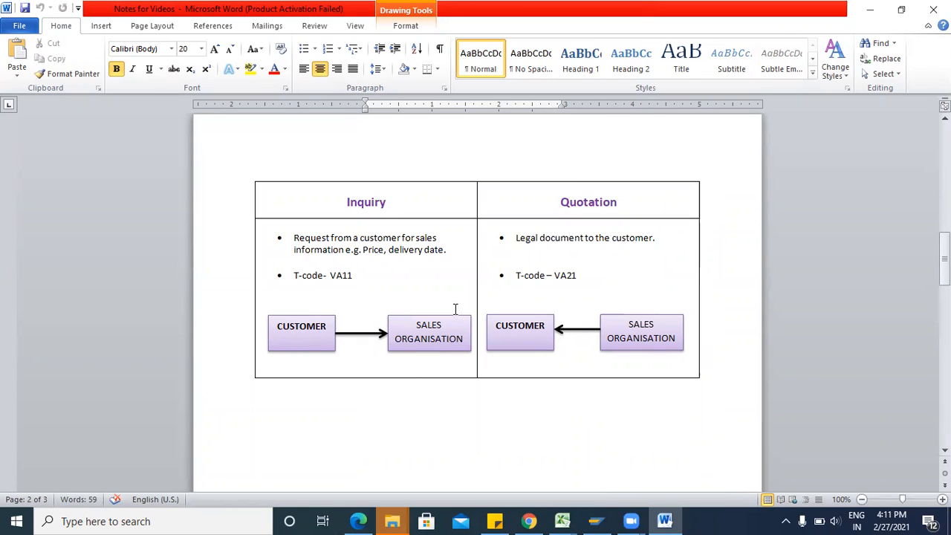
{"action": "mouse_move", "coordinate": [547, 192]}
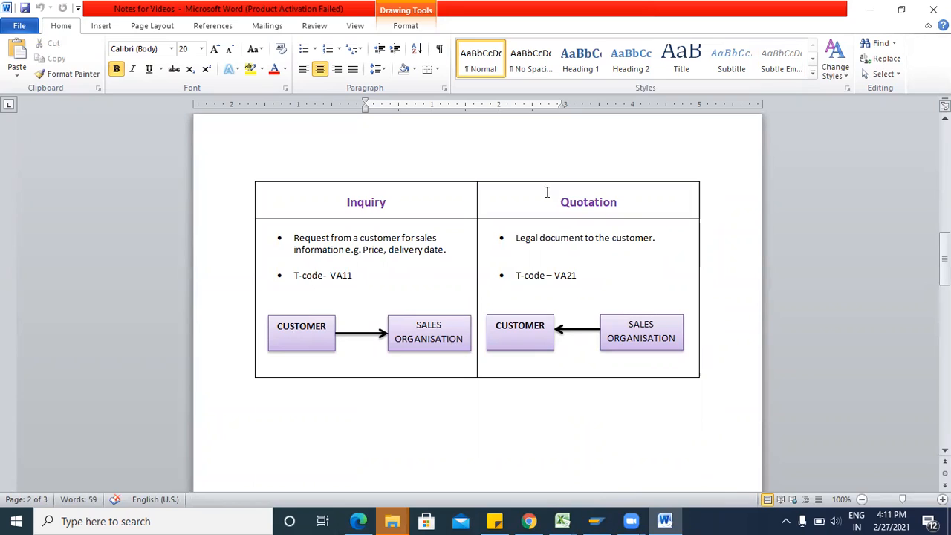
{"action": "mouse_move", "coordinate": [655, 246]}
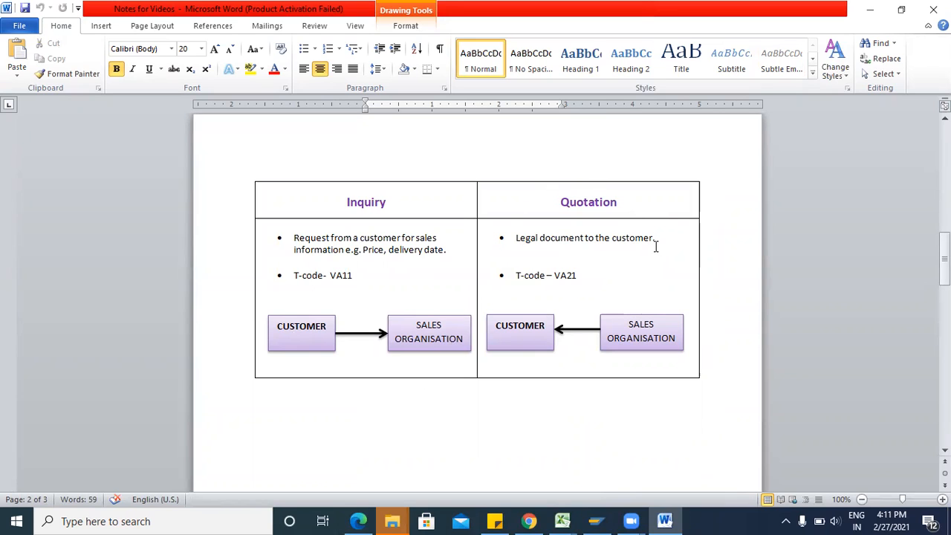
{"action": "mouse_move", "coordinate": [675, 404]}
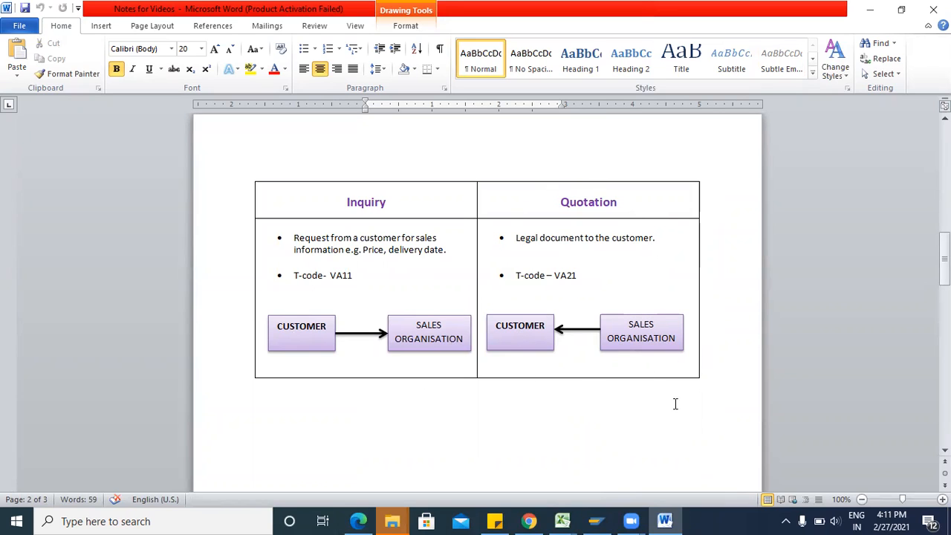
{"action": "mouse_move", "coordinate": [637, 220]}
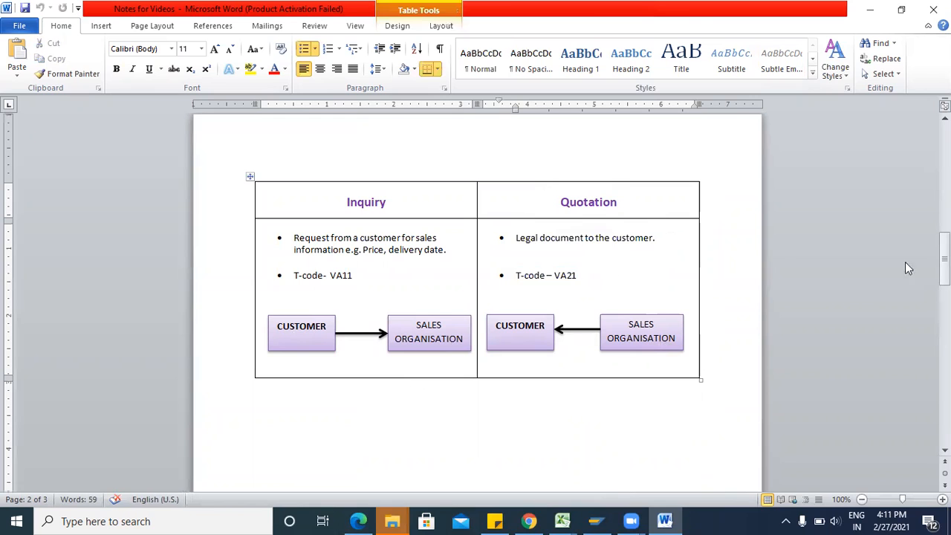
{"action": "scroll", "scroll_direction": "up", "scroll_amount": 3}
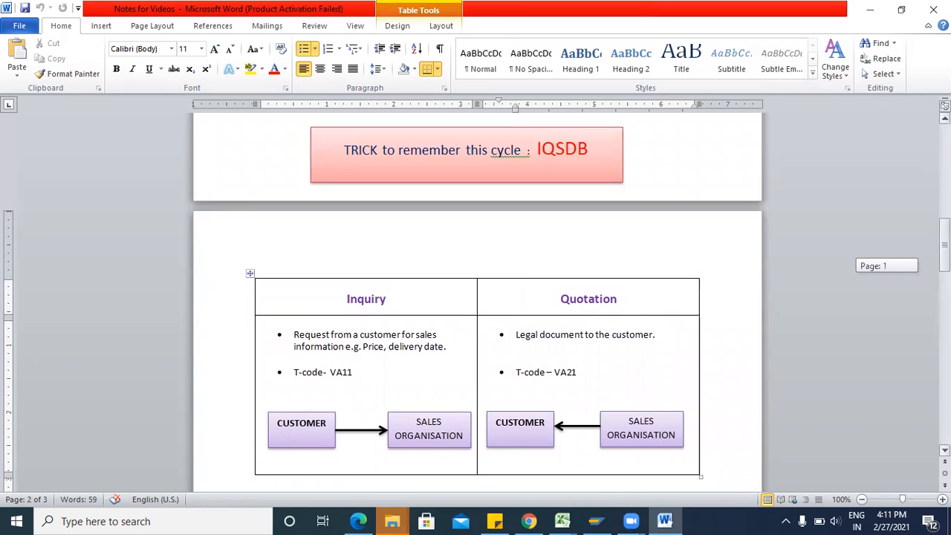
{"action": "scroll", "scroll_direction": "up", "scroll_amount": 3}
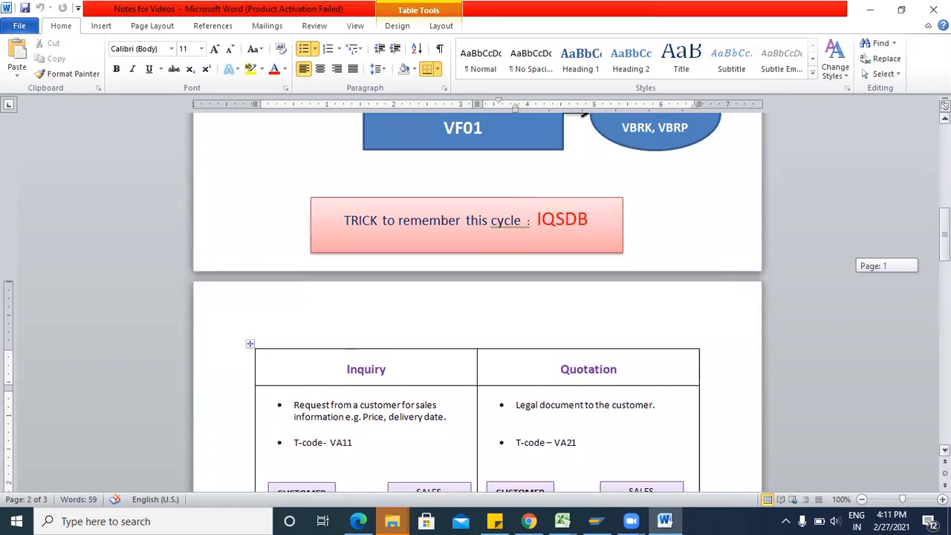
{"action": "scroll", "scroll_direction": "down", "scroll_amount": 3}
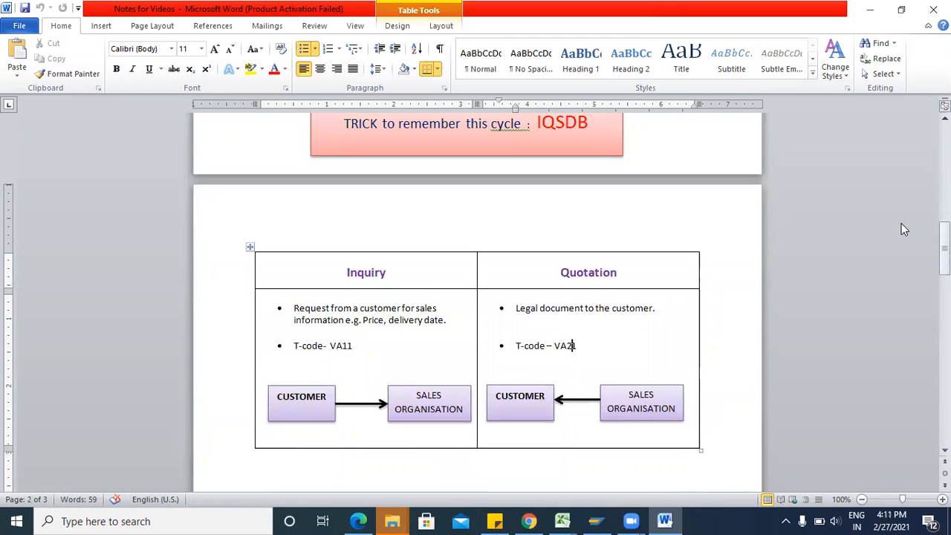
{"action": "scroll", "scroll_direction": "up", "scroll_amount": 3}
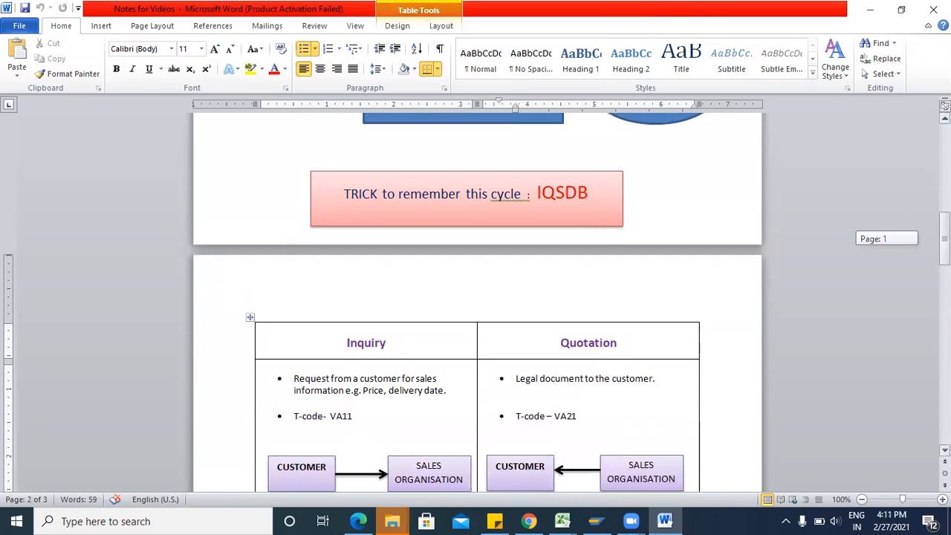
{"action": "scroll", "scroll_direction": "up", "scroll_amount": 3}
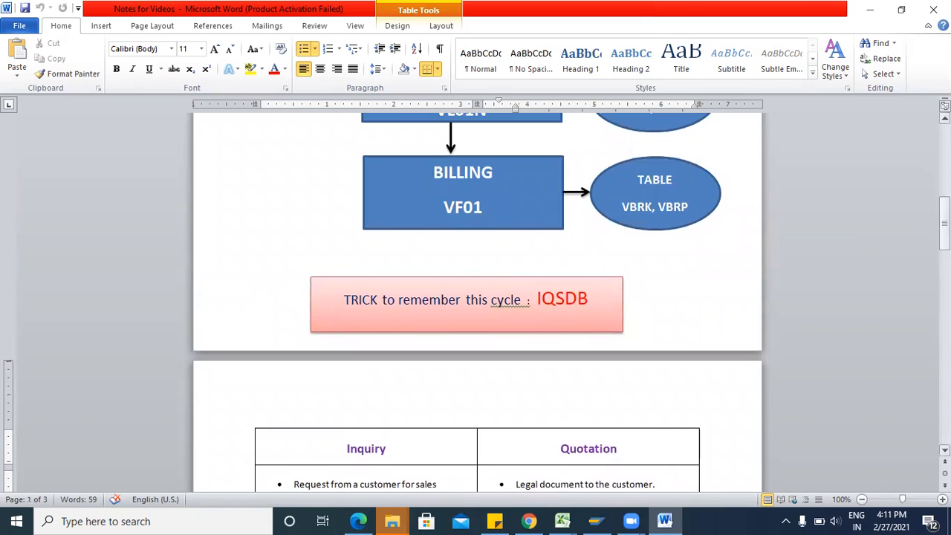
{"action": "scroll", "scroll_direction": "up", "scroll_amount": 3}
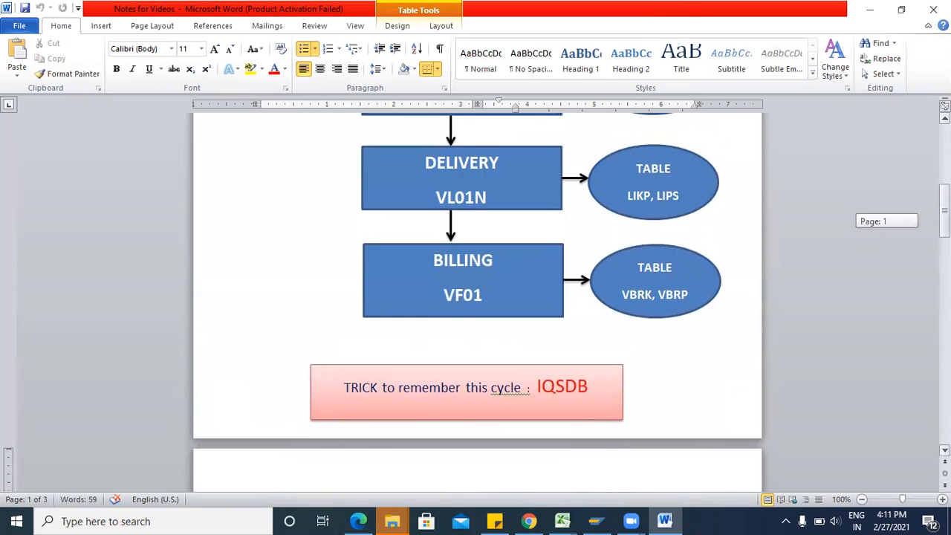
{"action": "scroll", "scroll_direction": "up", "scroll_amount": 3}
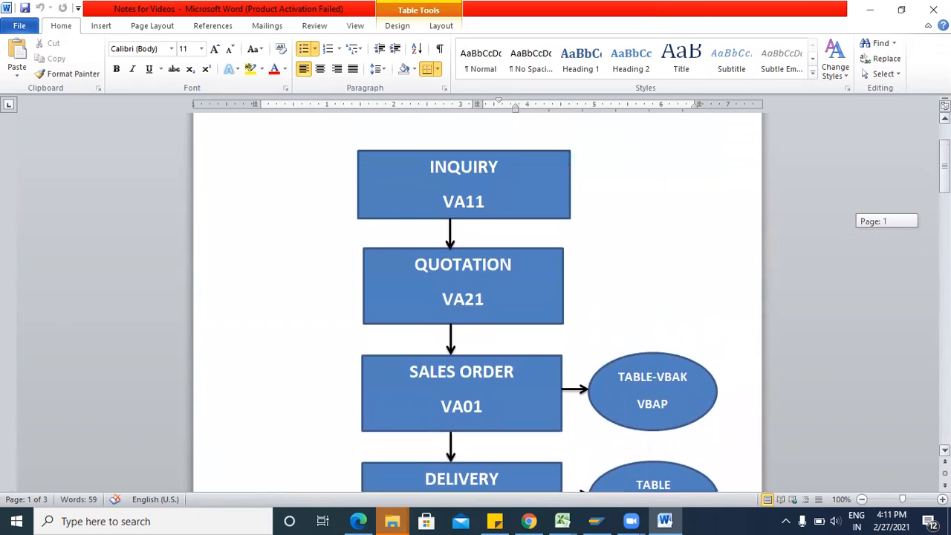